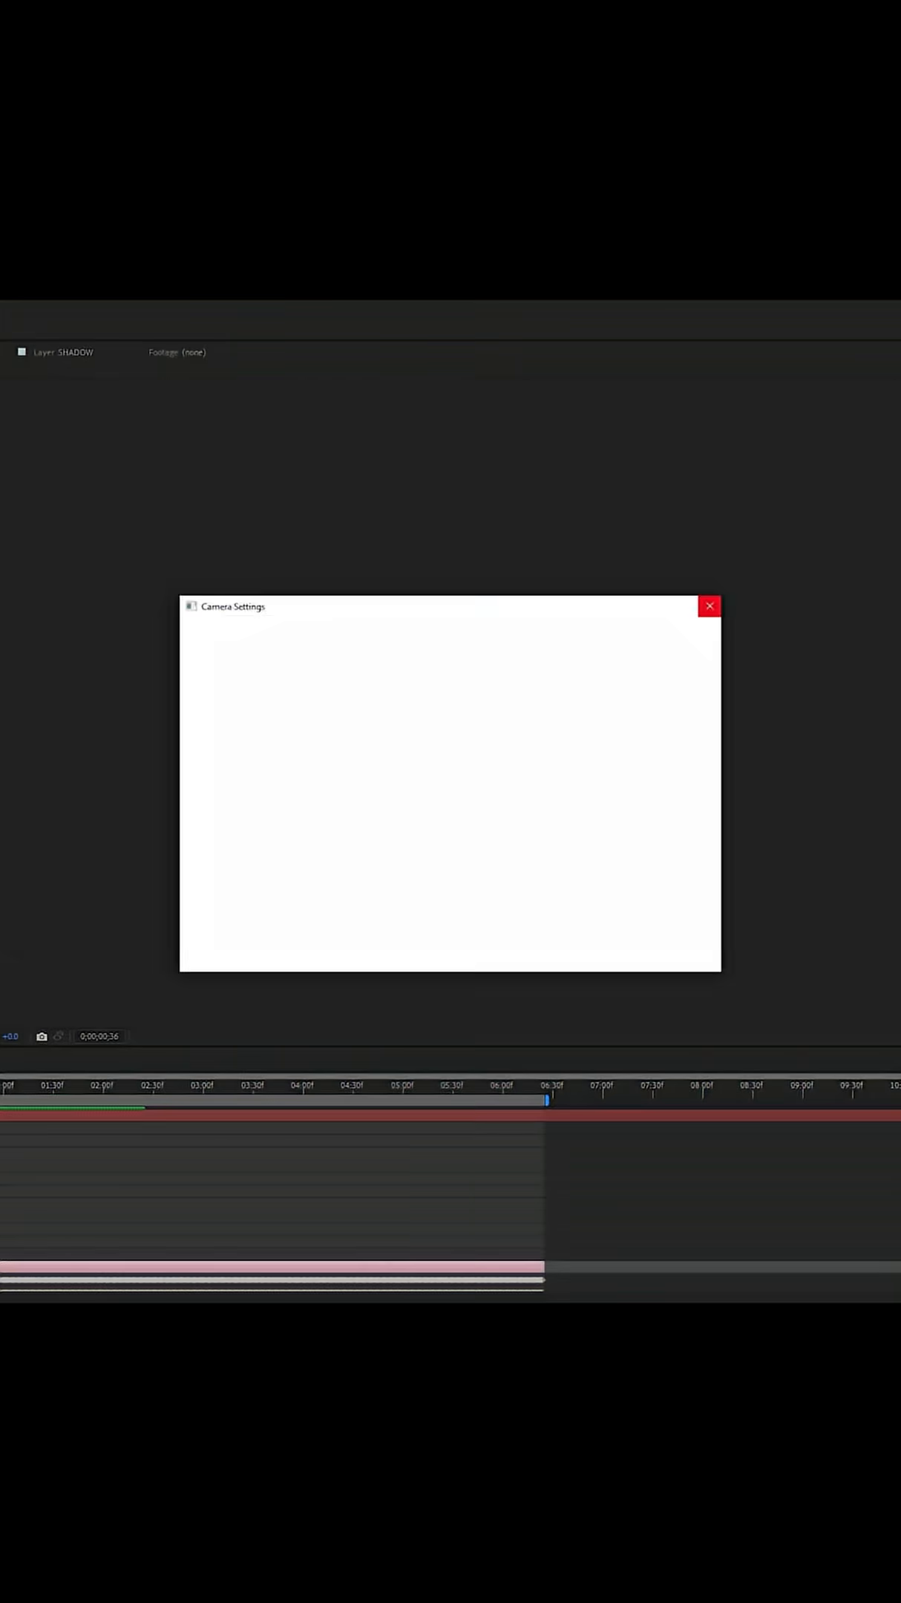
Dismiss the empty Camera Settings window, revealing the rigged 1.82 m figure in Blender.
left_click(710, 606)
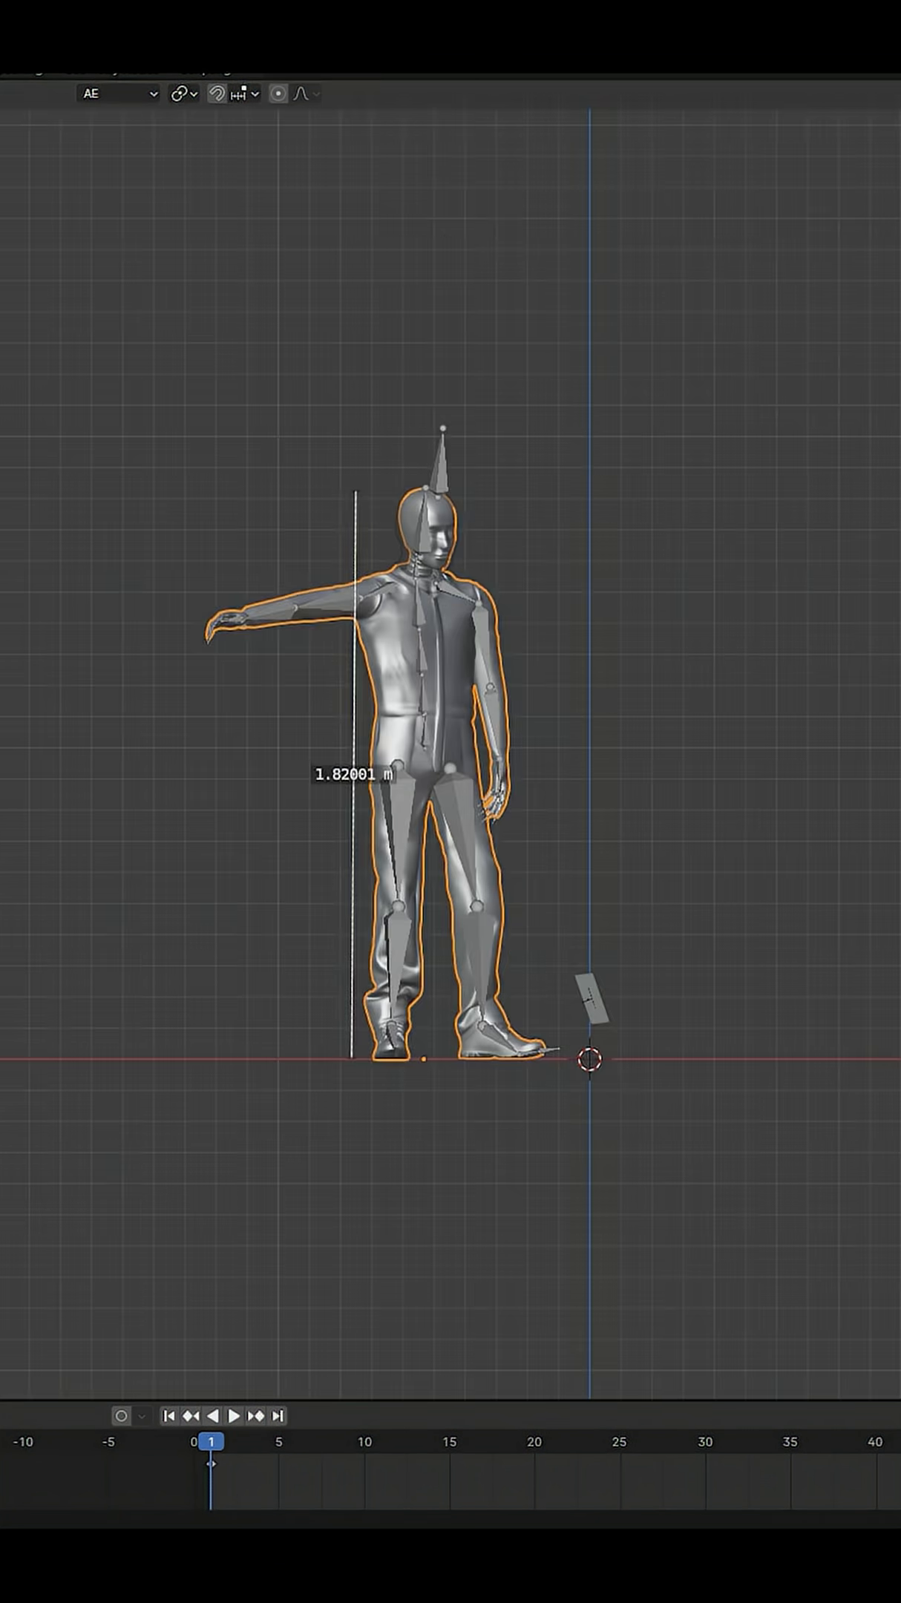